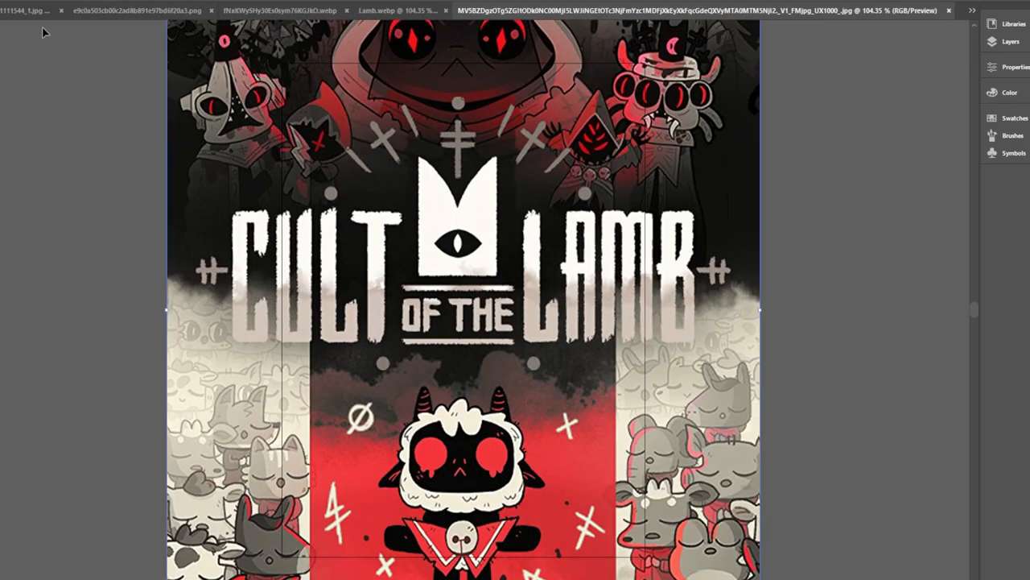
# Copy the cover art and the Cult of the Lamb logo from their image tabs onto the J-card pasteboard.
pyautogui.click(551, 10)
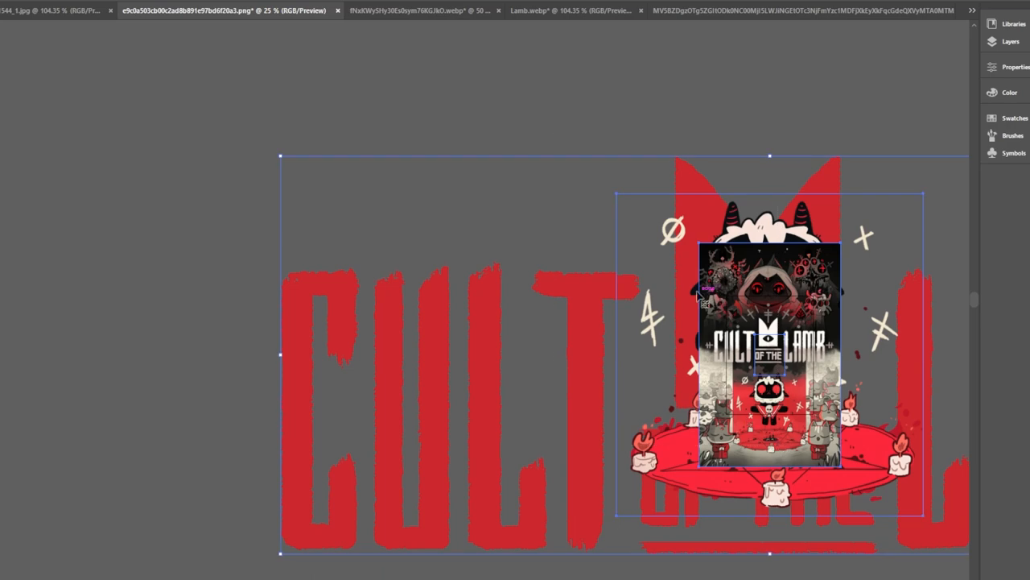
pyautogui.click(422, 9)
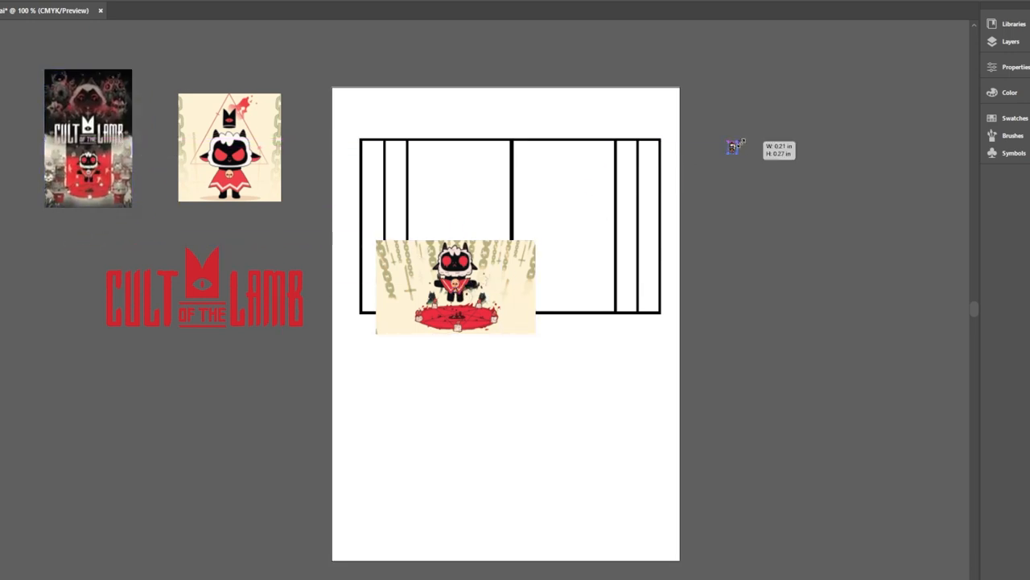
# Move the lamb and pentagram artwork off the template and fill the wide back panel cream.
pyautogui.moveTo(733, 147); pyautogui.dragTo(754, 225)
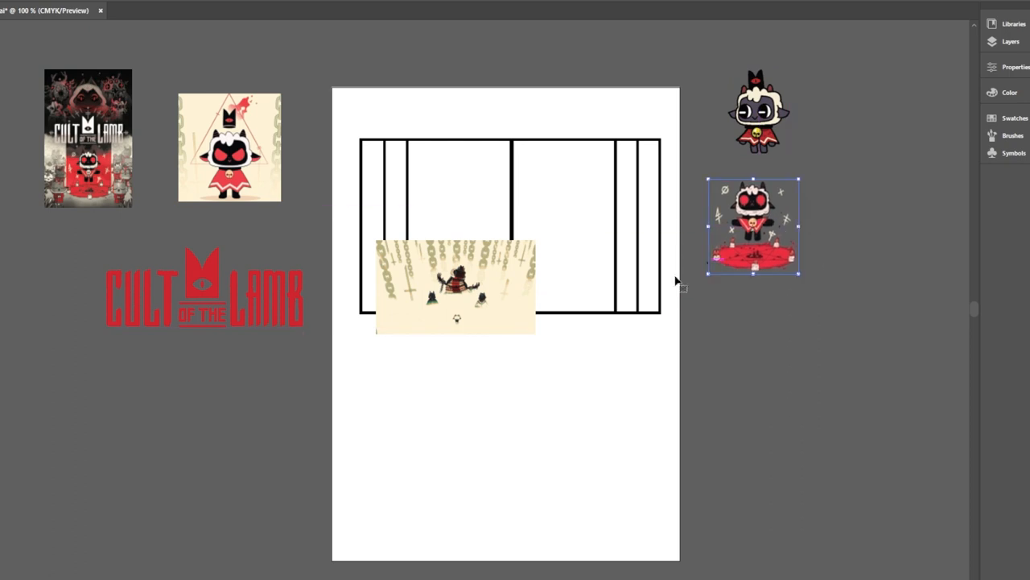
pyautogui.moveTo(454, 287); pyautogui.dragTo(781, 346)
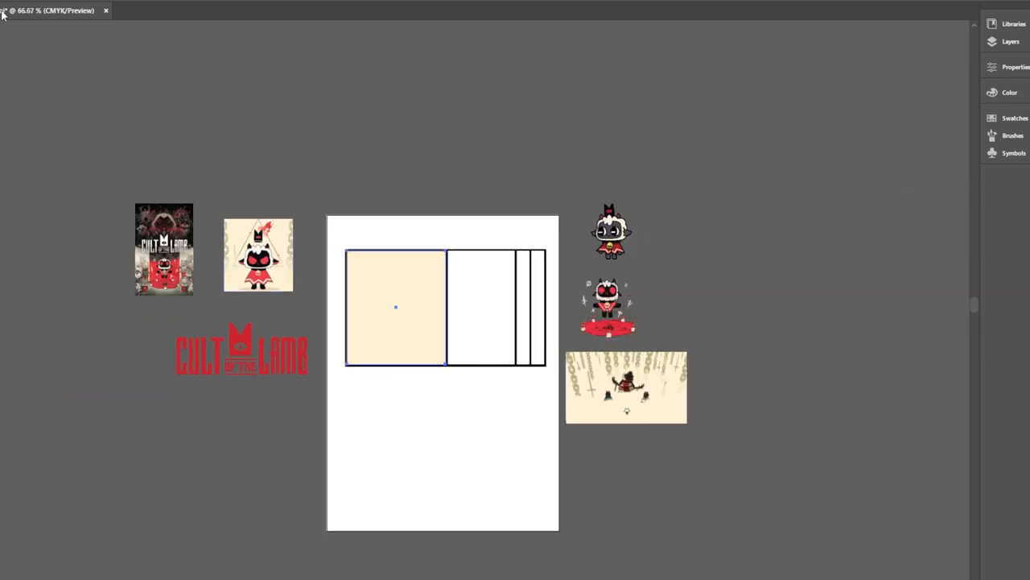
pyautogui.moveTo(395, 306); pyautogui.dragTo(502, 306)
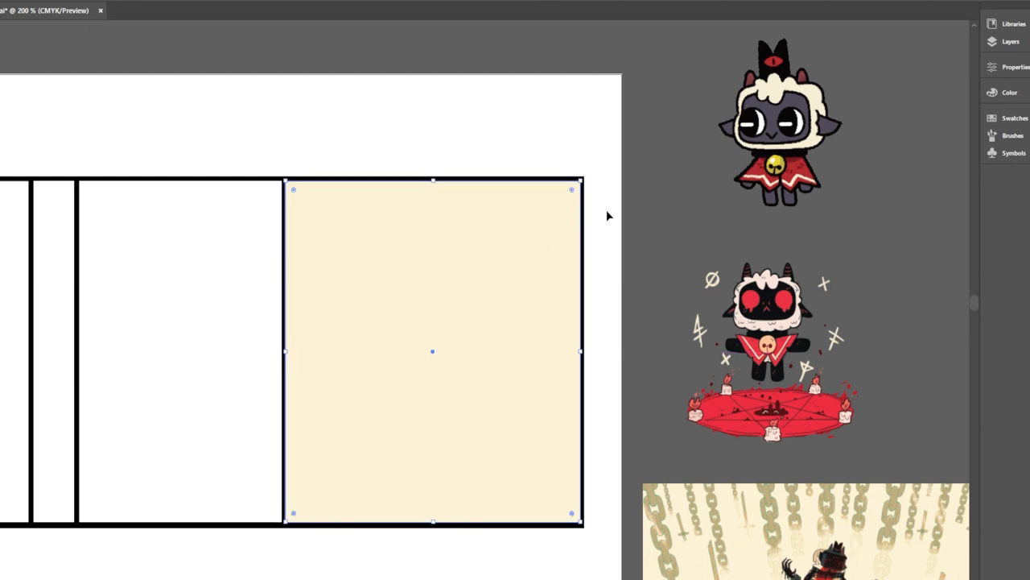
pyautogui.moveTo(562, 331)
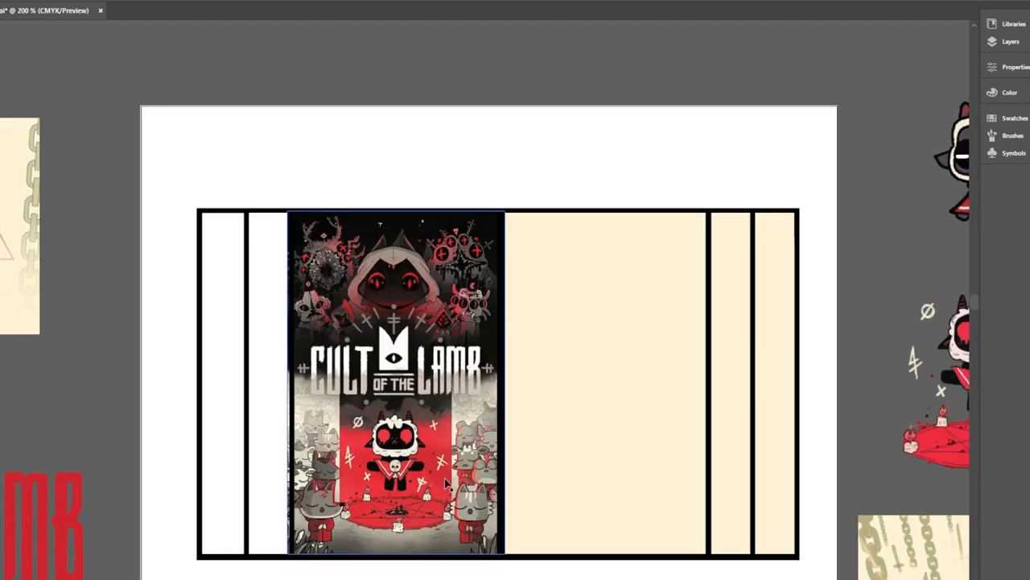
# Fit the cover art into the front panel and place the red logo atop the cream back panel.
pyautogui.scroll(-3)
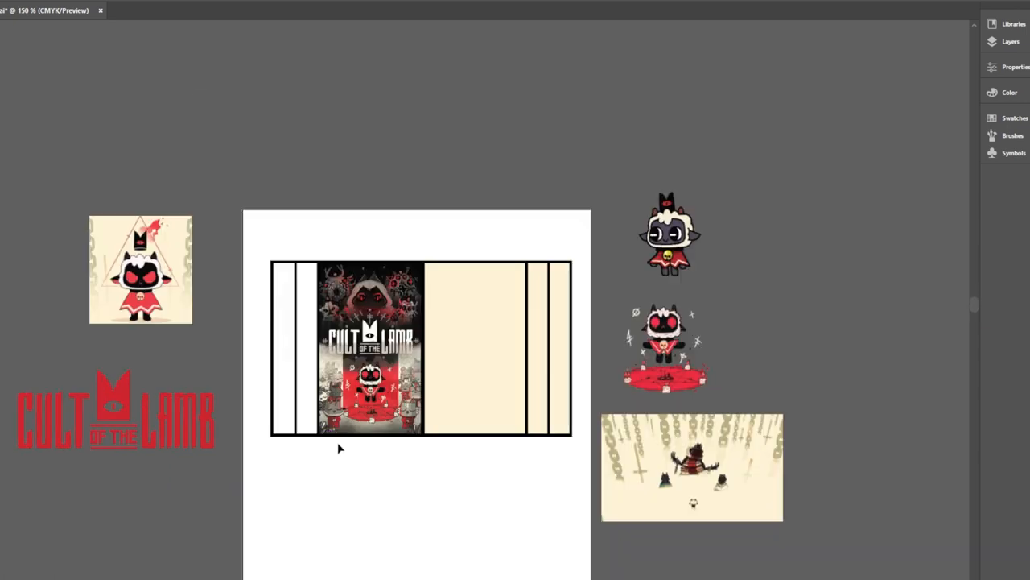
pyautogui.moveTo(116, 409); pyautogui.dragTo(322, 121)
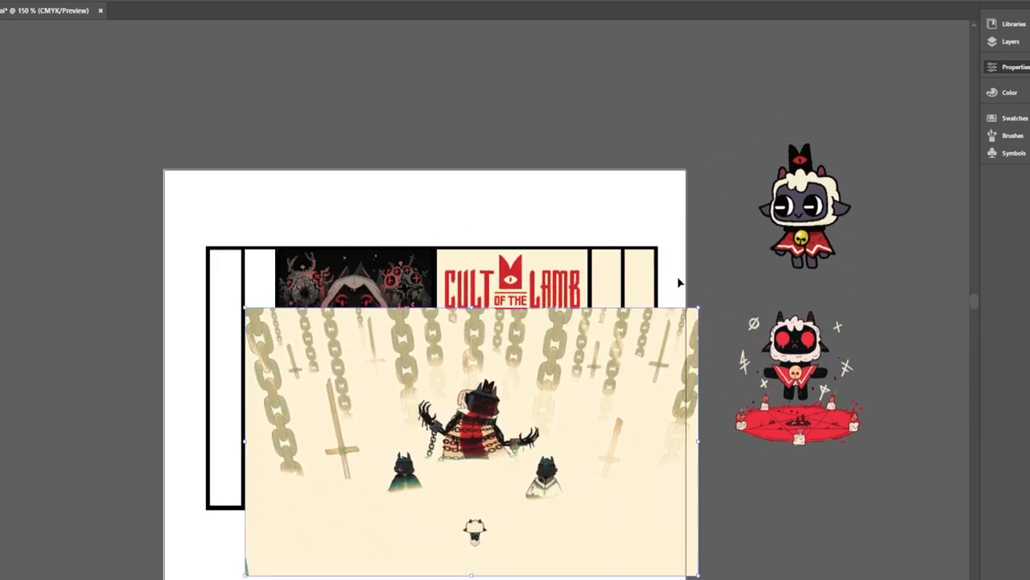
# Place the lamb artwork under the logo and mask the chain scene into the first right spine.
pyautogui.moveTo(699, 312); pyautogui.dragTo(760, 378)
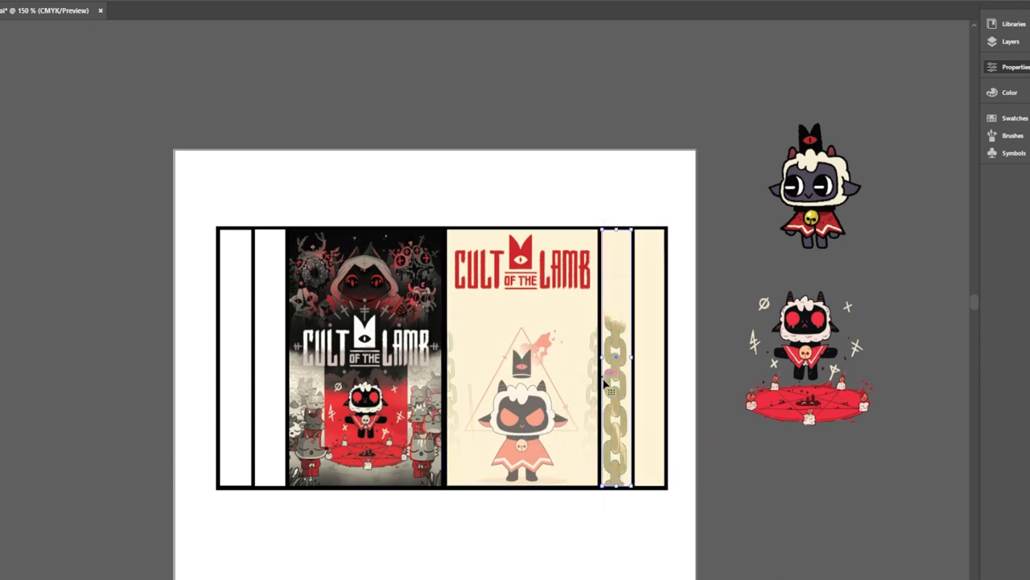
# Mask a duplicate chain image into the second right spine and position it within the panel.
pyautogui.moveTo(612, 357); pyautogui.dragTo(653, 358)
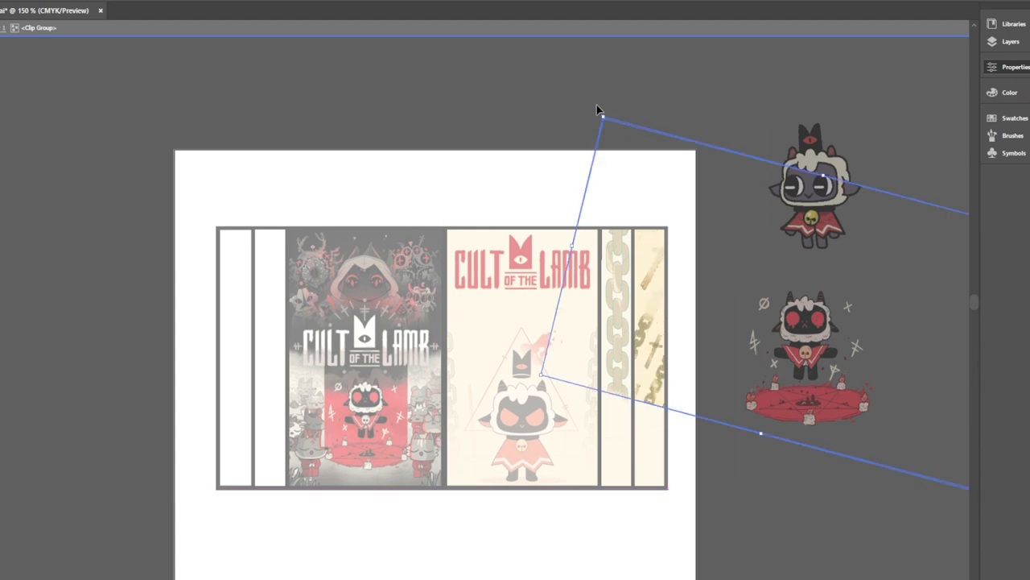
pyautogui.moveTo(602, 116); pyautogui.dragTo(491, 153)
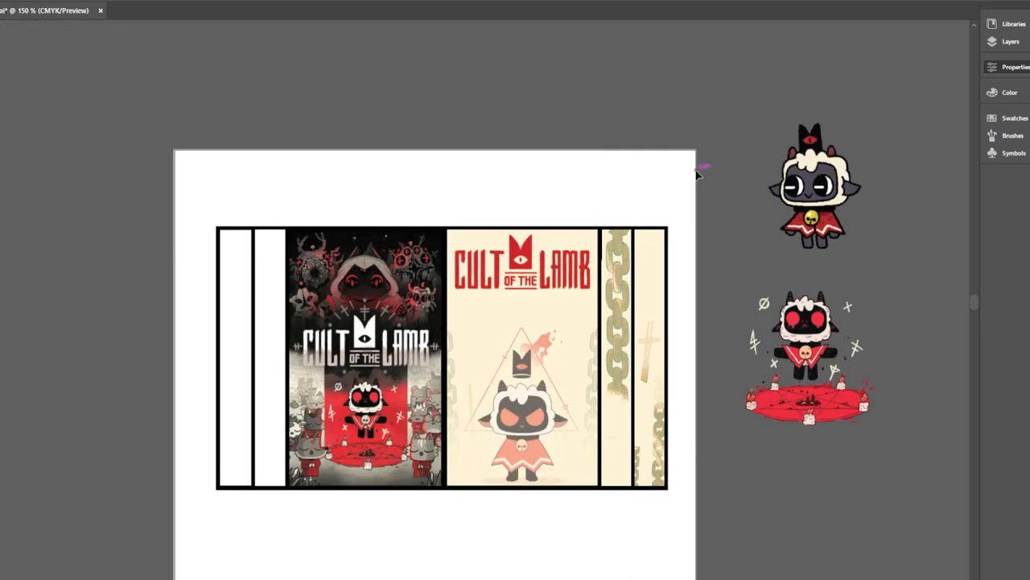
pyautogui.moveTo(457, 195)
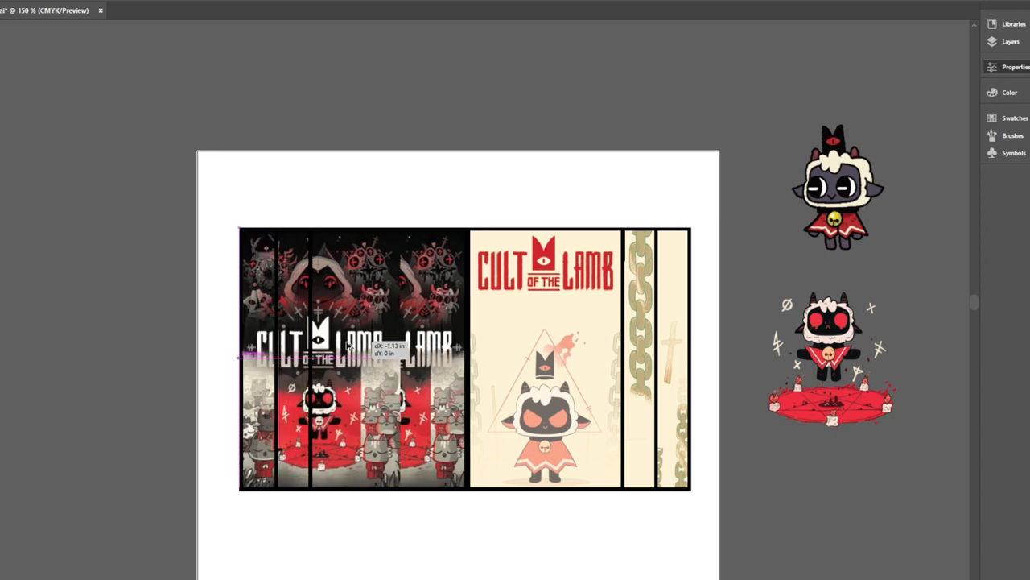
# Crop Alt-dragged cover art copies into the two left spine panels with clipping masks.
pyautogui.click(351, 346)
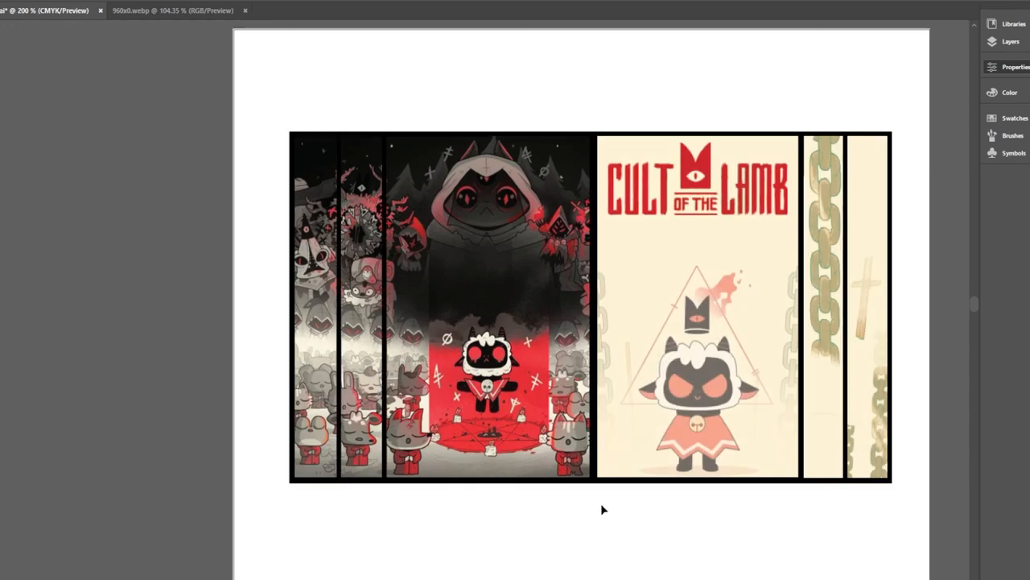
# Place a logo copy over the front cover art and draw a text box on the back panel.
pyautogui.moveTo(696, 174); pyautogui.dragTo(479, 290)
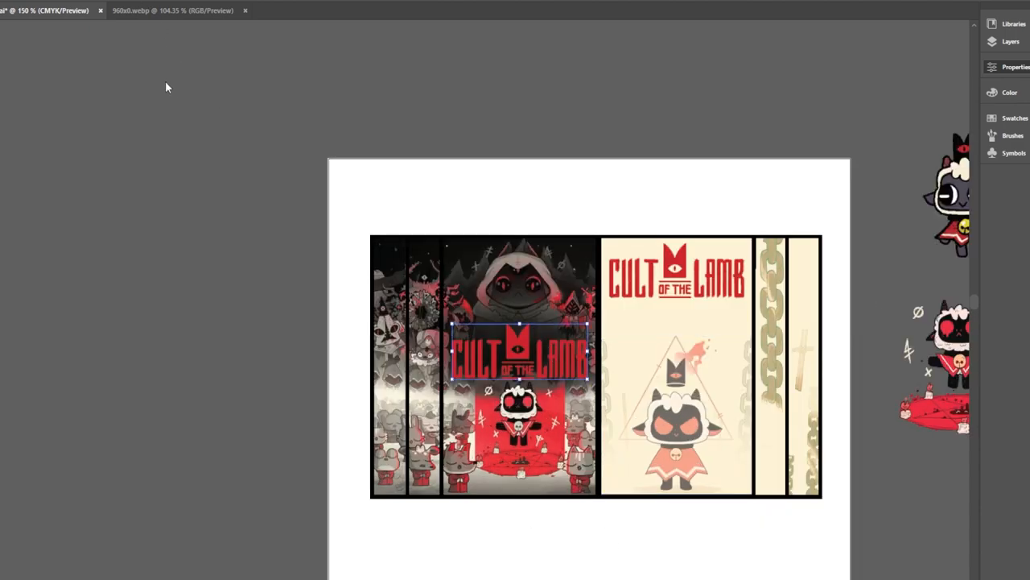
pyautogui.moveTo(283, 119)
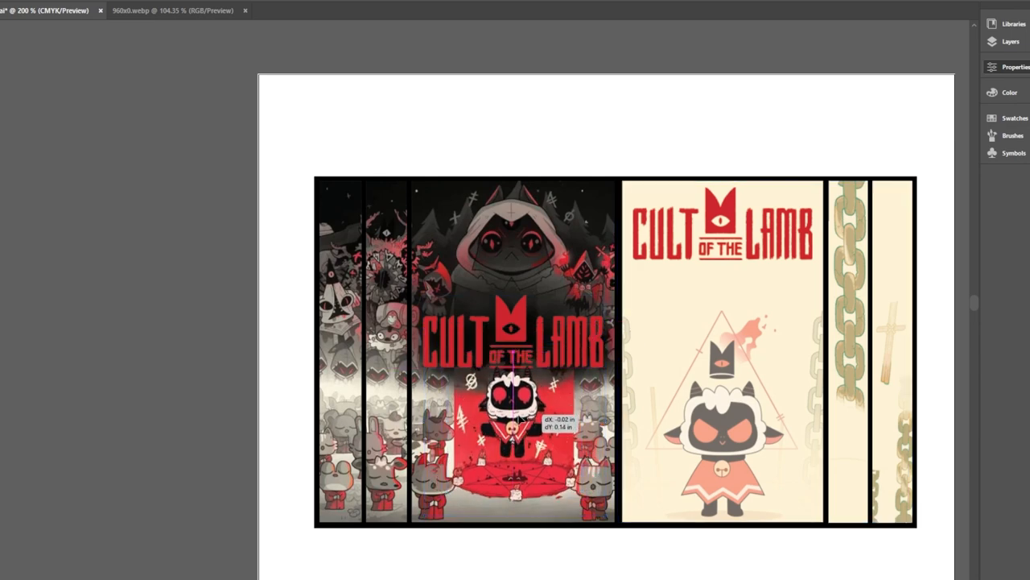
pyautogui.moveTo(502, 378); pyautogui.dragTo(503, 410)
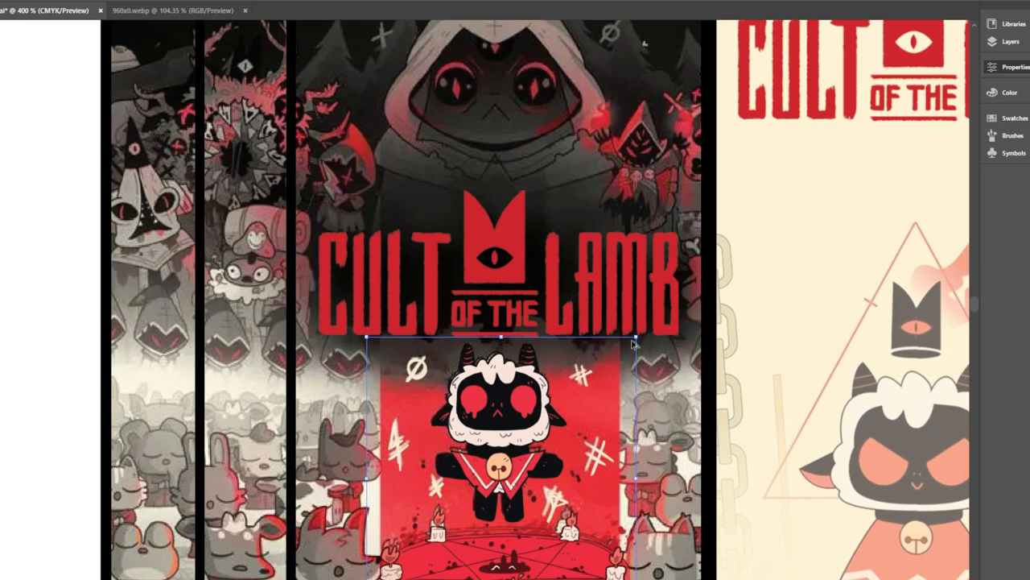
pyautogui.moveTo(636, 338)
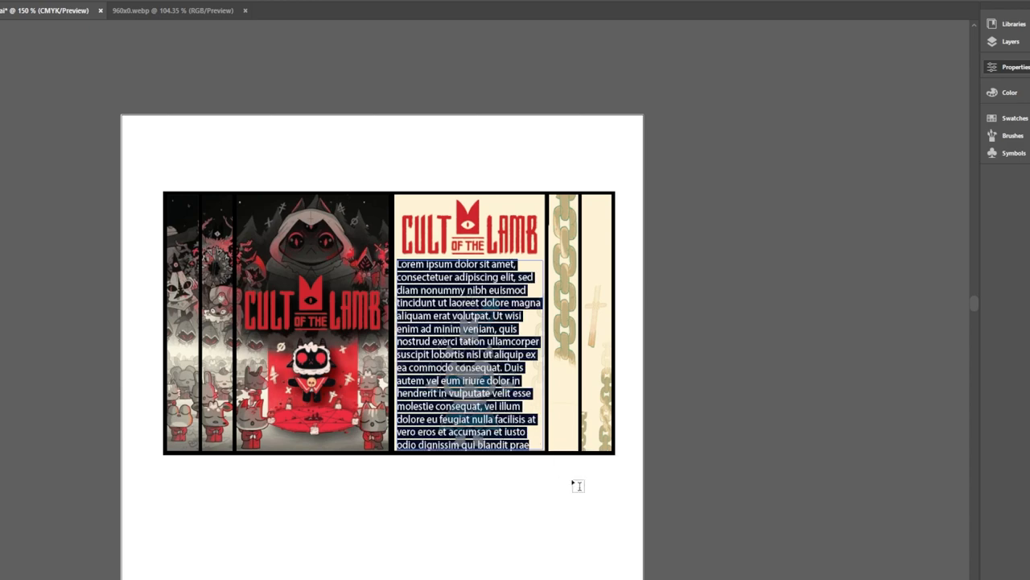
pyautogui.moveTo(876, 133)
pyautogui.write('1.Praise the Lamb  2.Start a Cult  3.Templ')
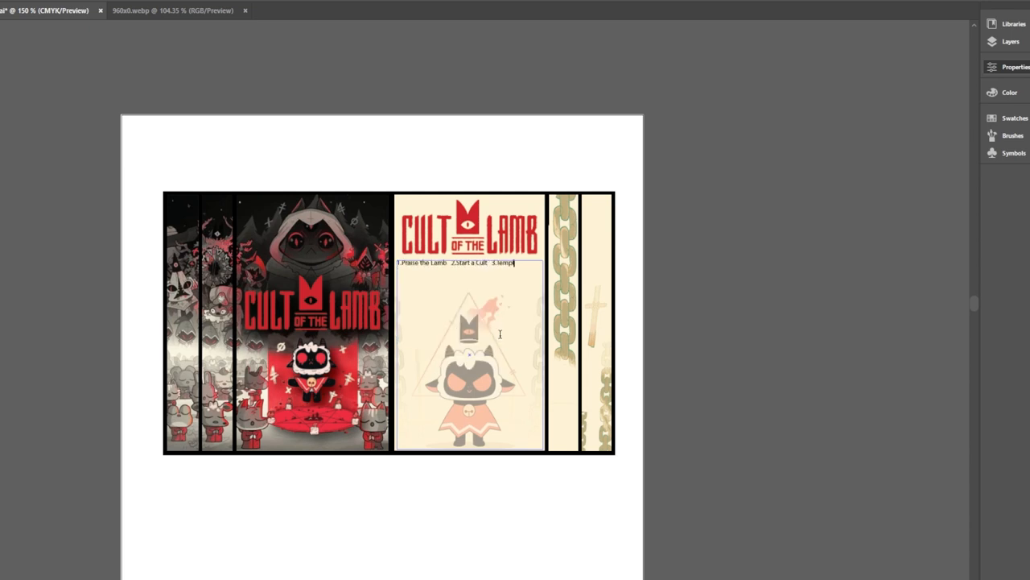
# Enter the numbered tracklist (Work and Worship … Shop, Sozo, Anchor) as centred, larger red text.
pyautogui.write('4.Work and Worship  5.Faith up')
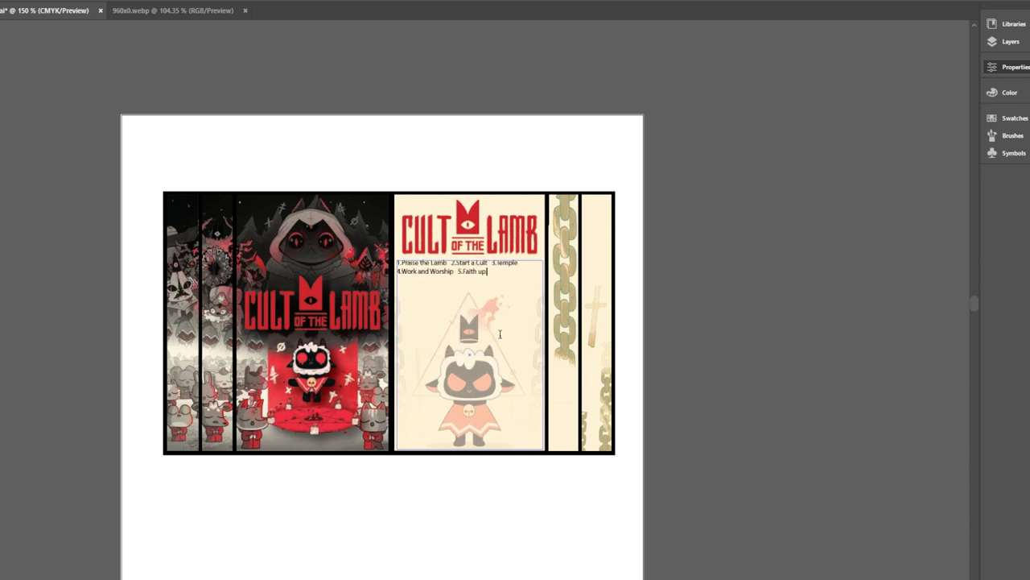
pyautogui.write('6.Sacrifice 7.Savior 8.Dark')
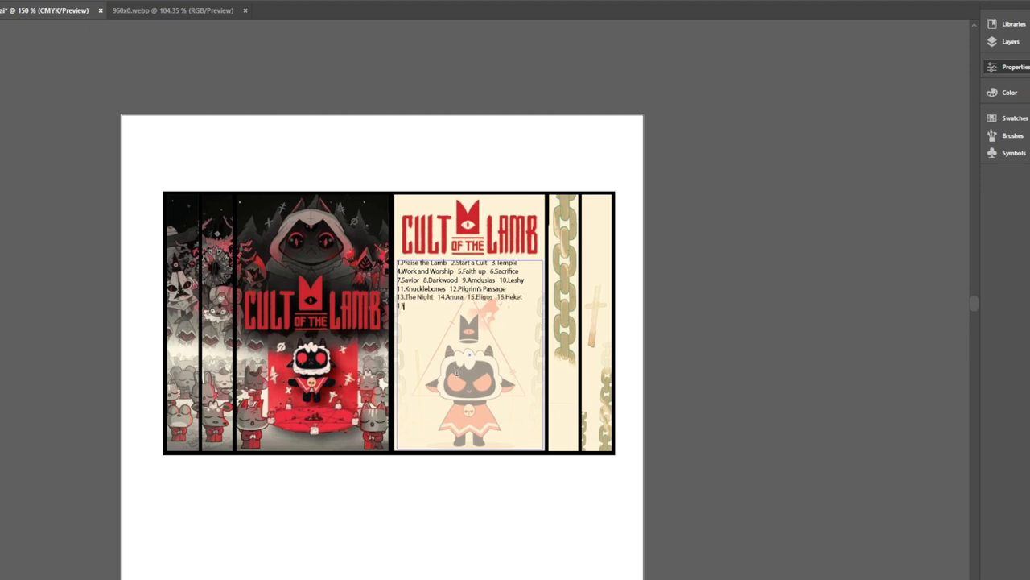
pyautogui.write('17.Shop  18.Sozo  19.Anchor')
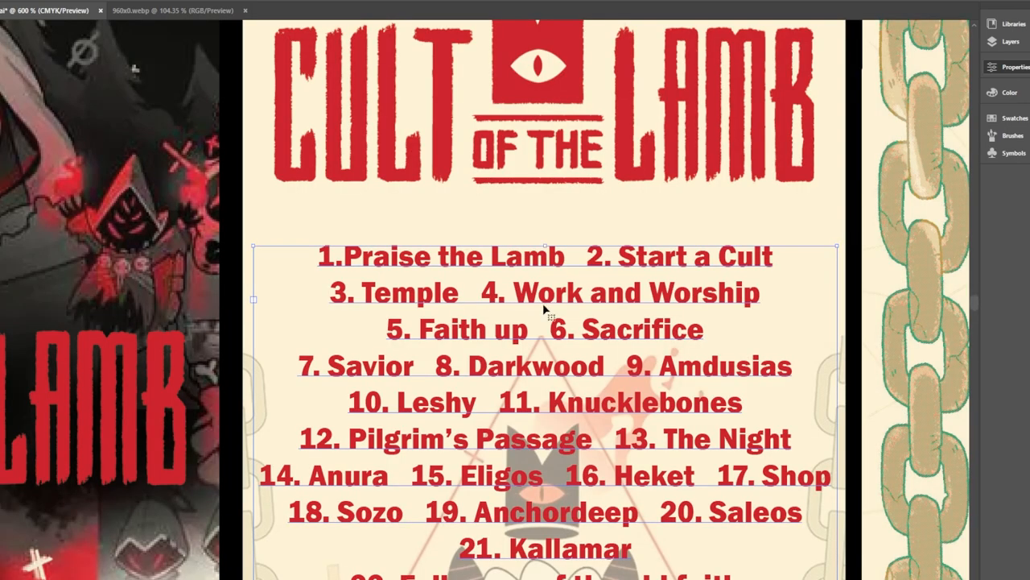
pyautogui.moveTo(523, 266)
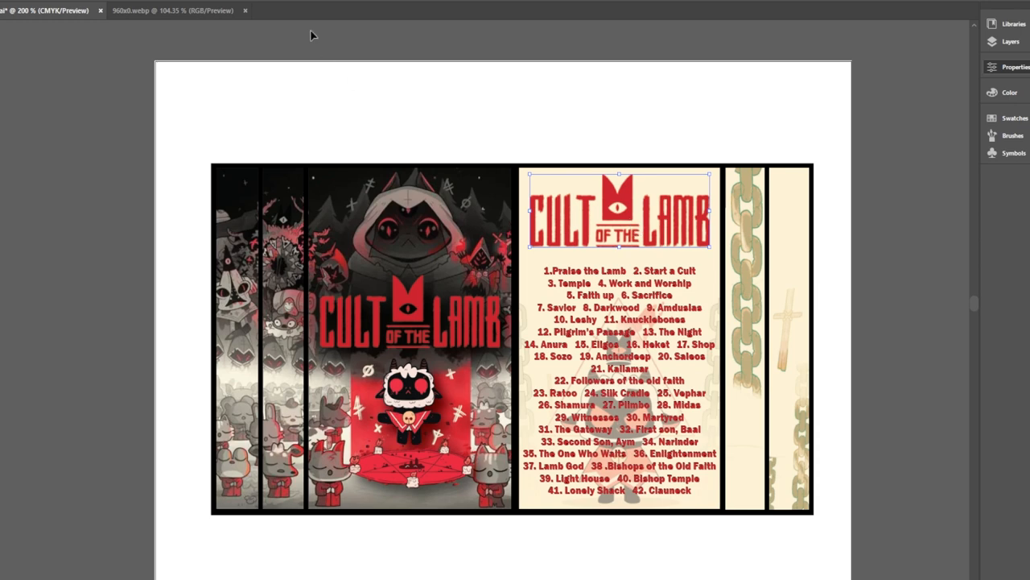
pyautogui.moveTo(163, 116)
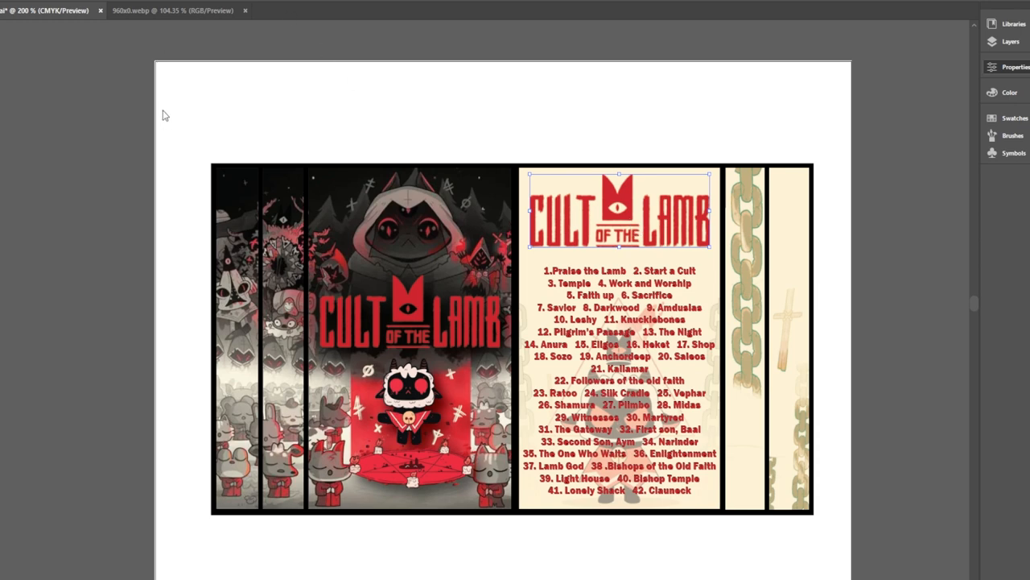